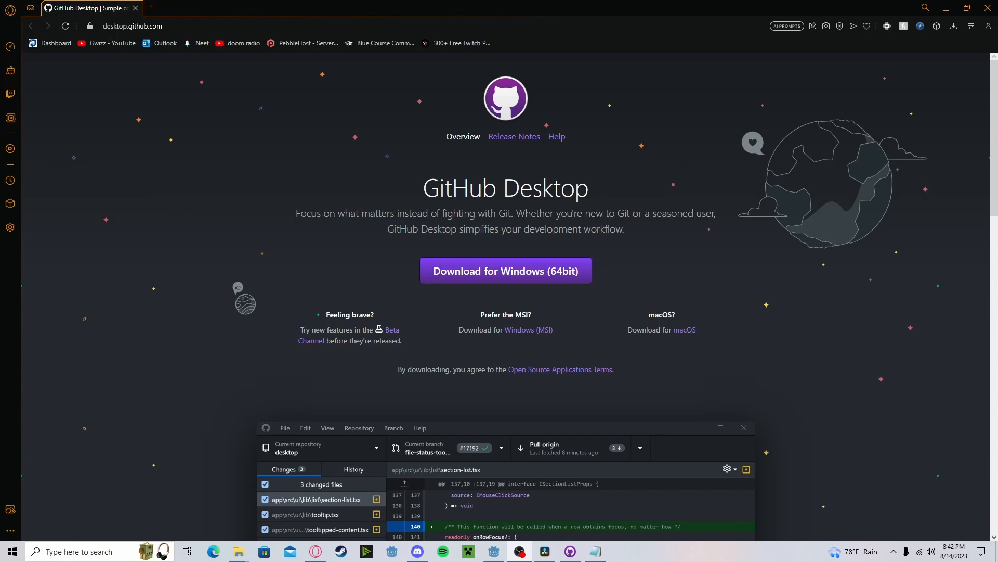
Switch to Godot with fpsgamething's main.tscn open and bring up options for res://
left_click(466, 551)
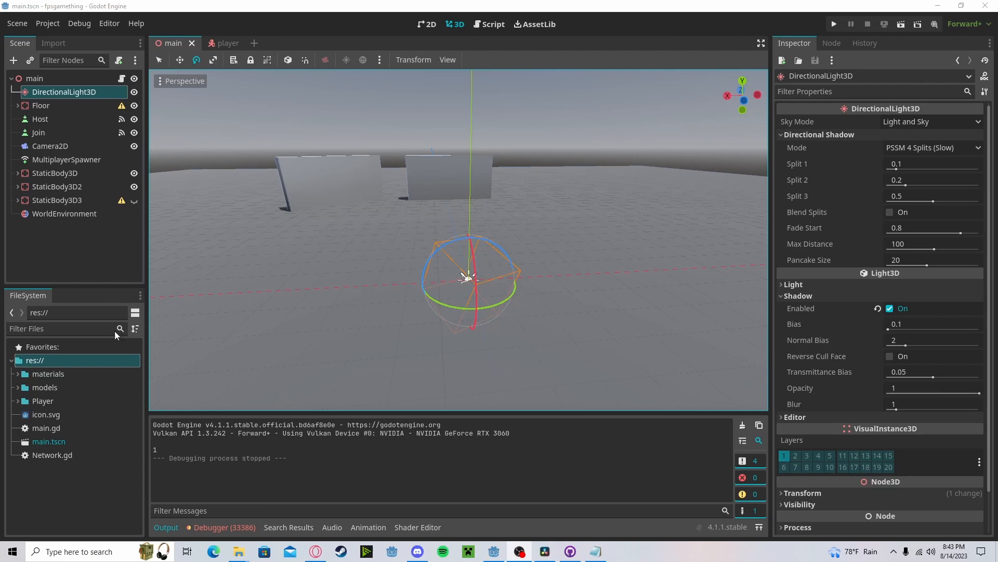
right_click(35, 360)
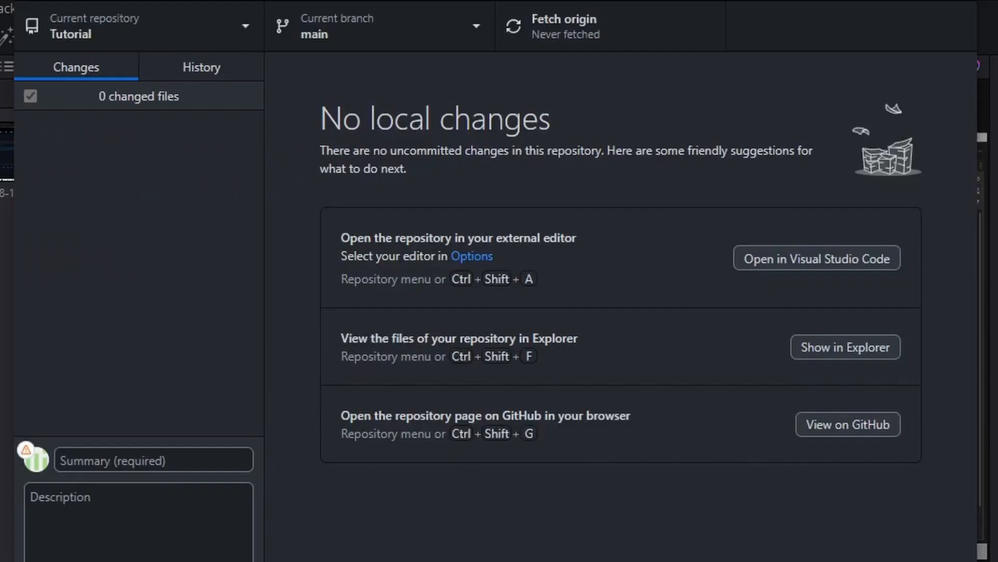
mouse_move(337, 75)
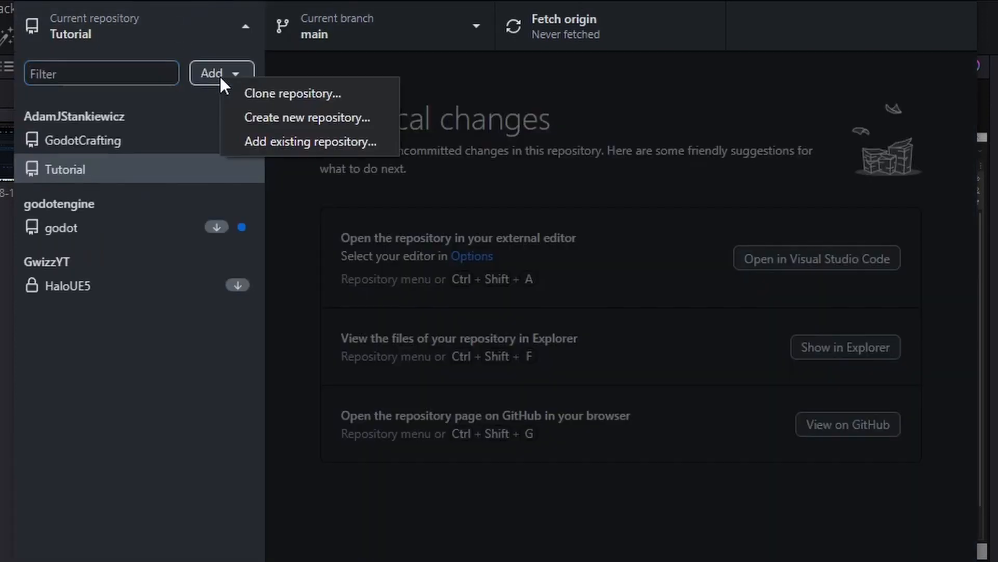
Start a new repository named VideoTutorial with the description 'This is a tutorial on gu...'
left_click(305, 118)
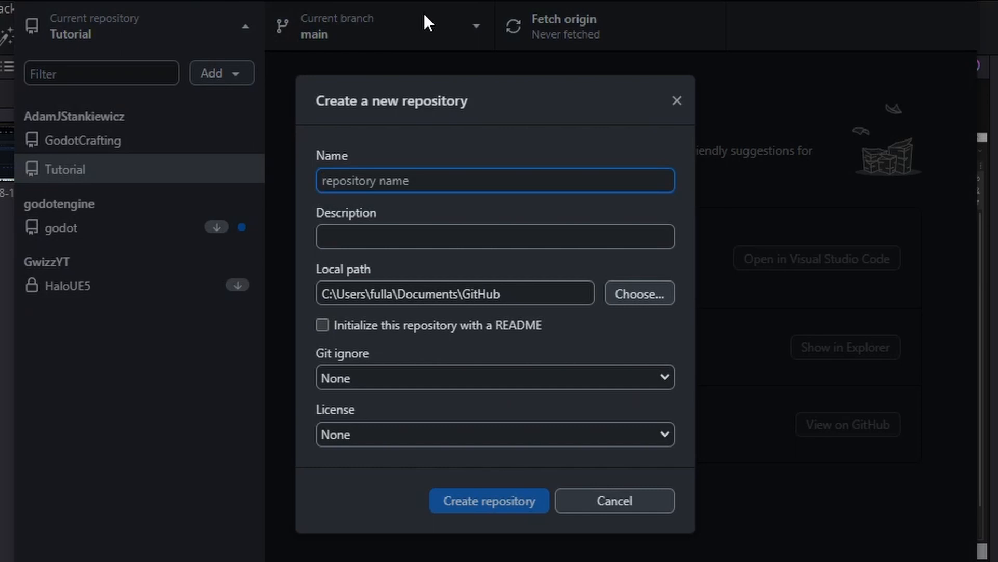
type("Vide")
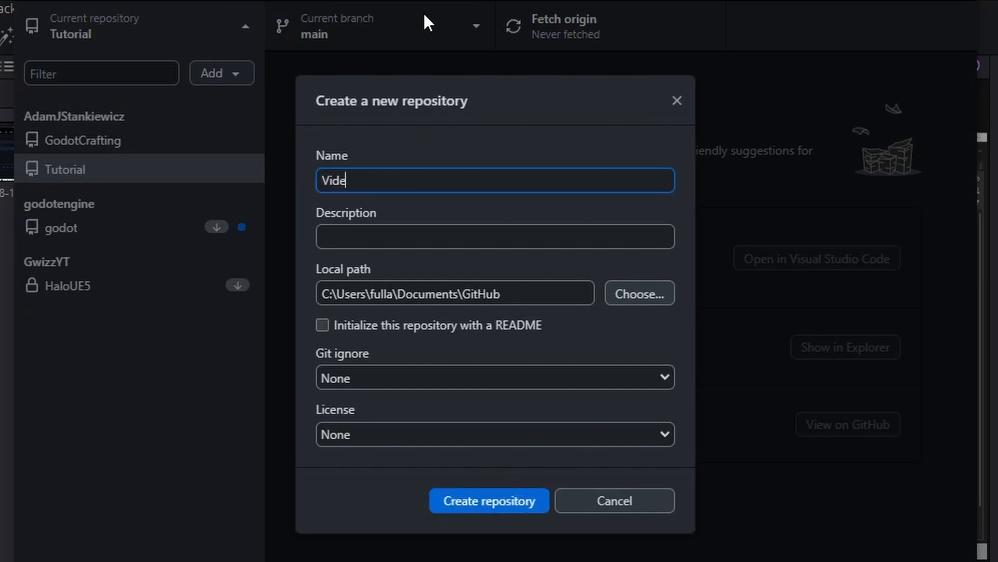
type("oTutorial")
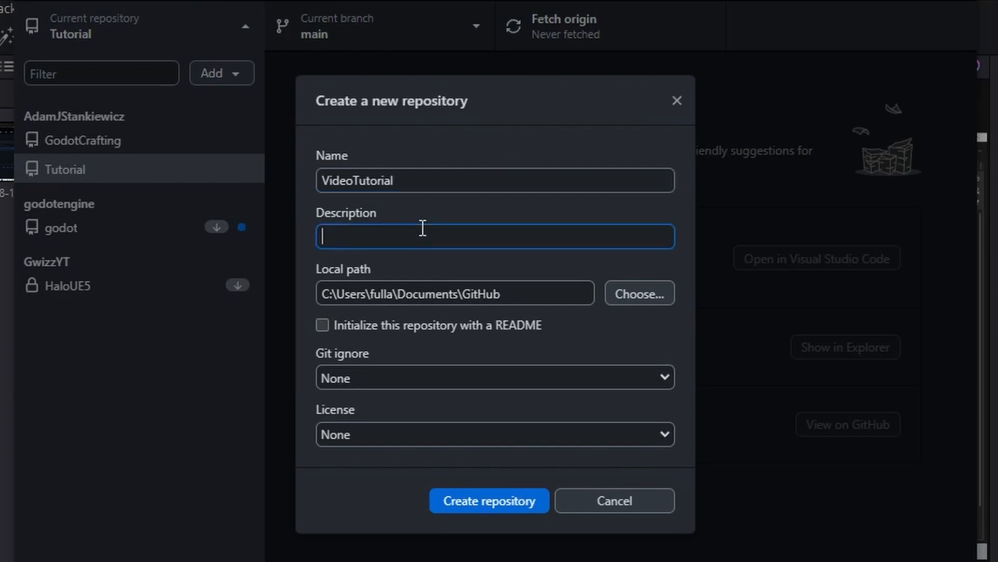
type("THis")
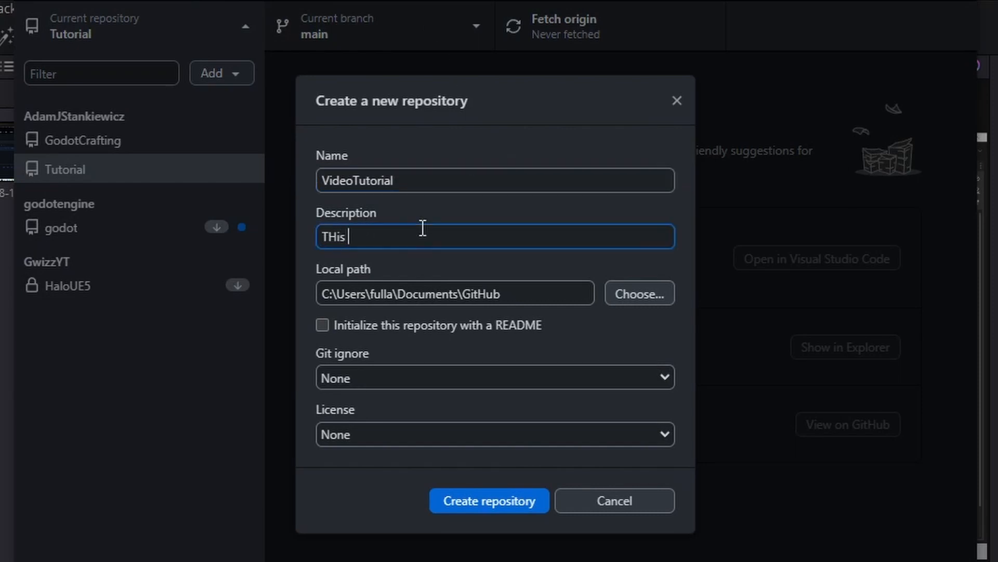
type("This is a t")
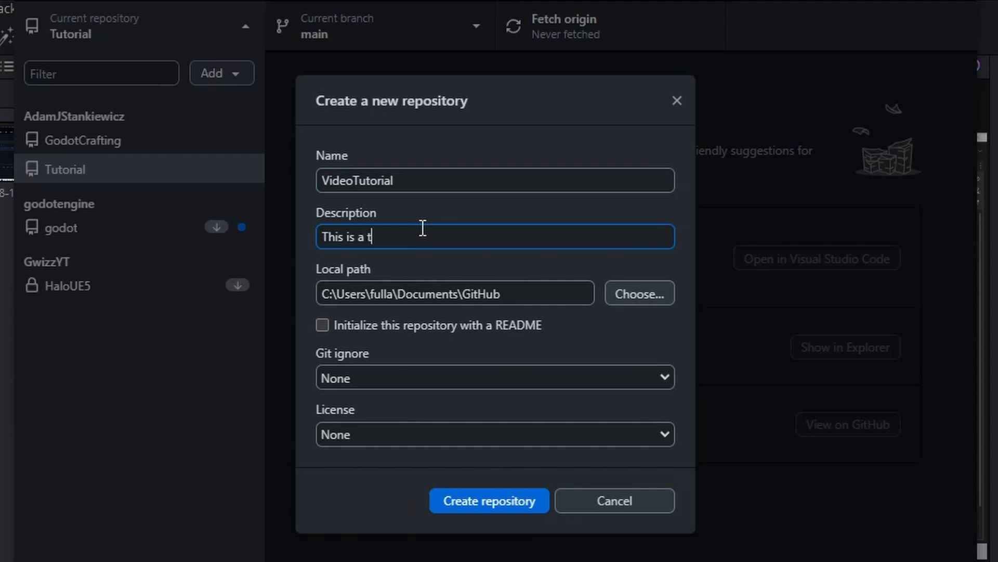
type("utorial on gu")
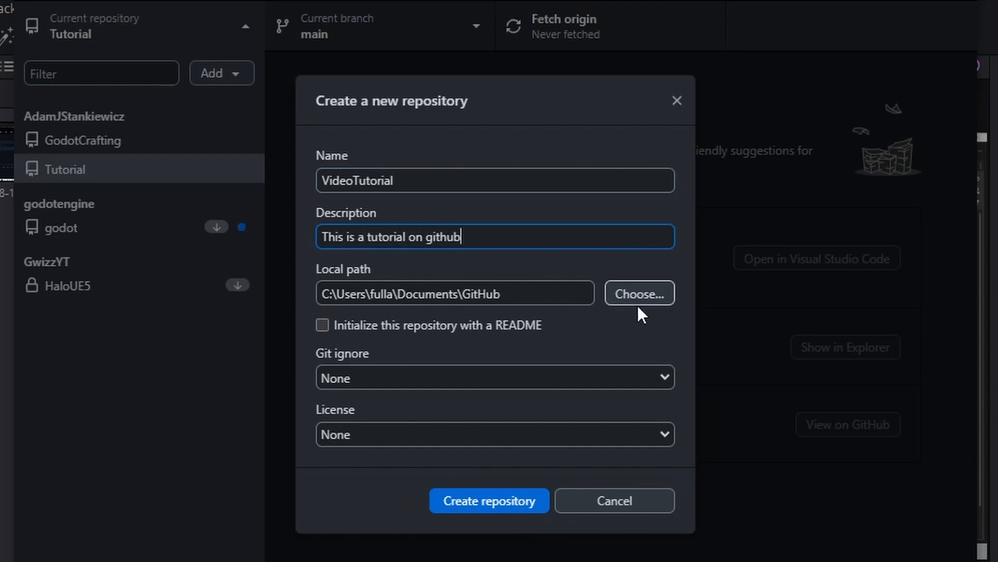
mouse_move(604, 316)
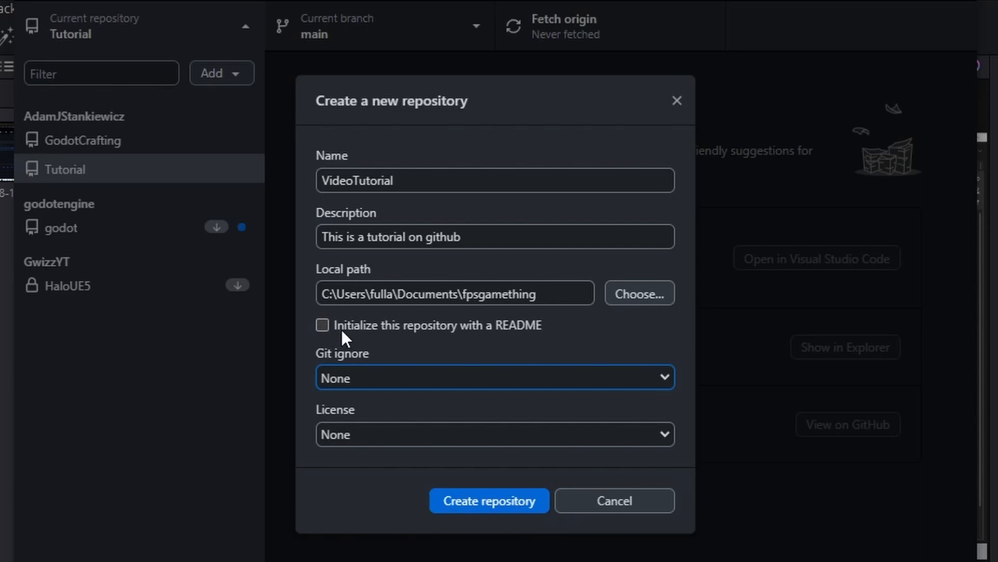
mouse_move(342, 371)
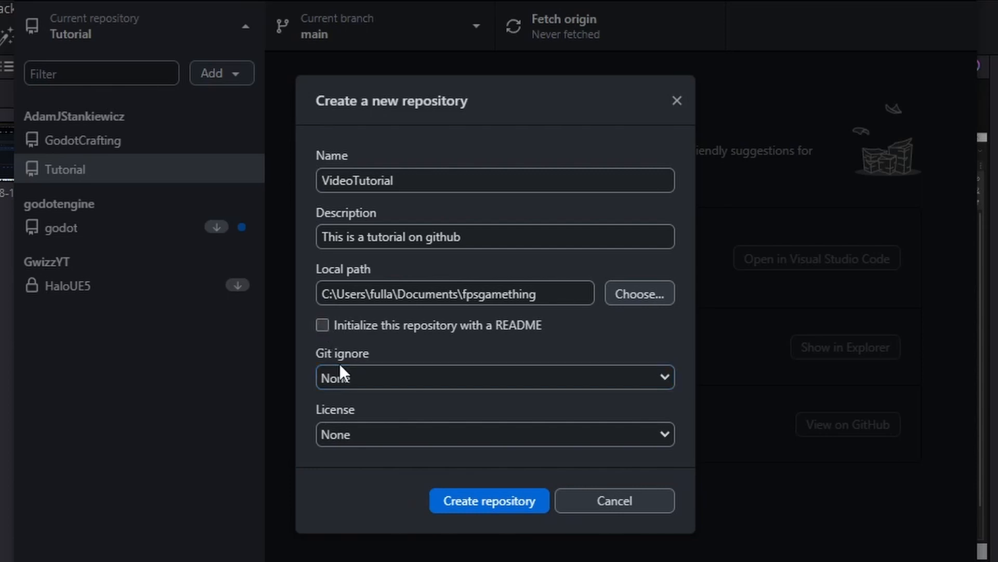
Create the repository in fpsgamething with a Godot git ignore and no license
left_click(493, 376)
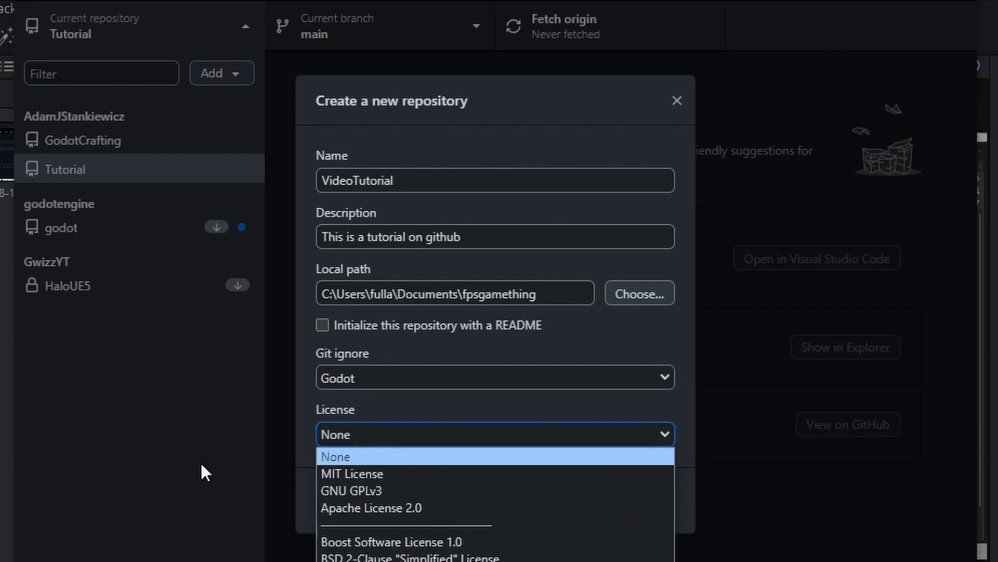
left_click(336, 455)
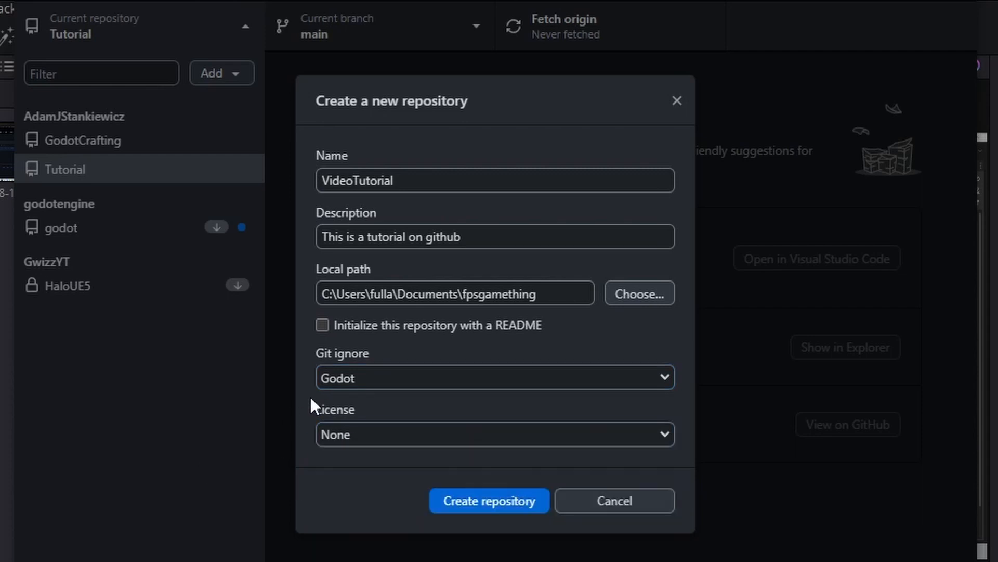
left_click(489, 501)
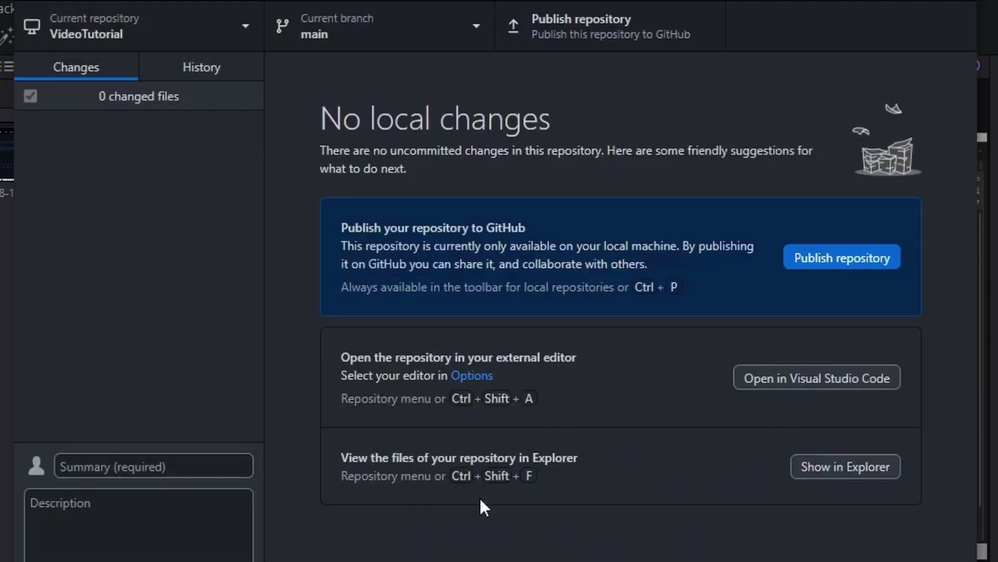
Publish VideoTutorial to GitHub as private code and show its folder in Explorer
left_click(841, 257)
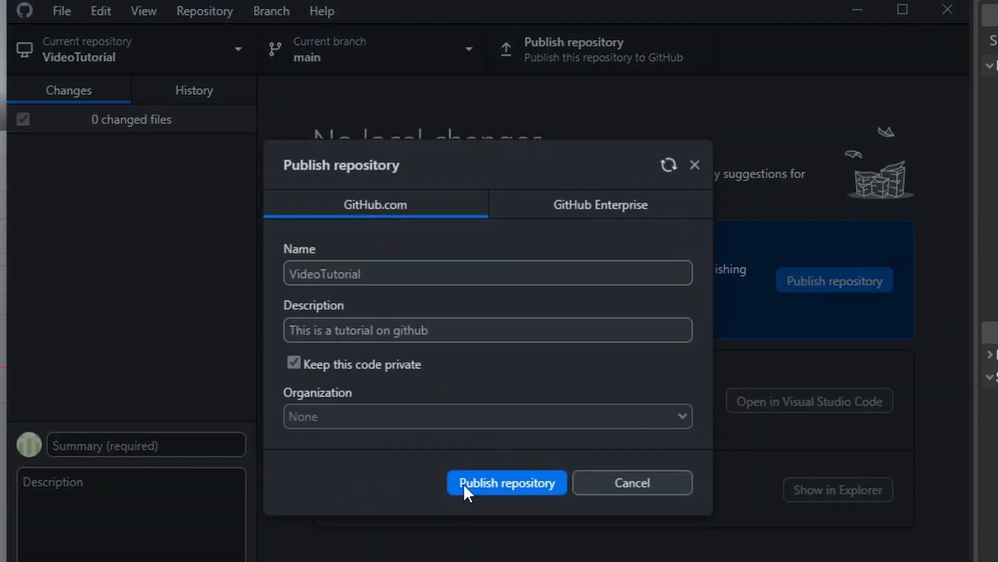
left_click(505, 482)
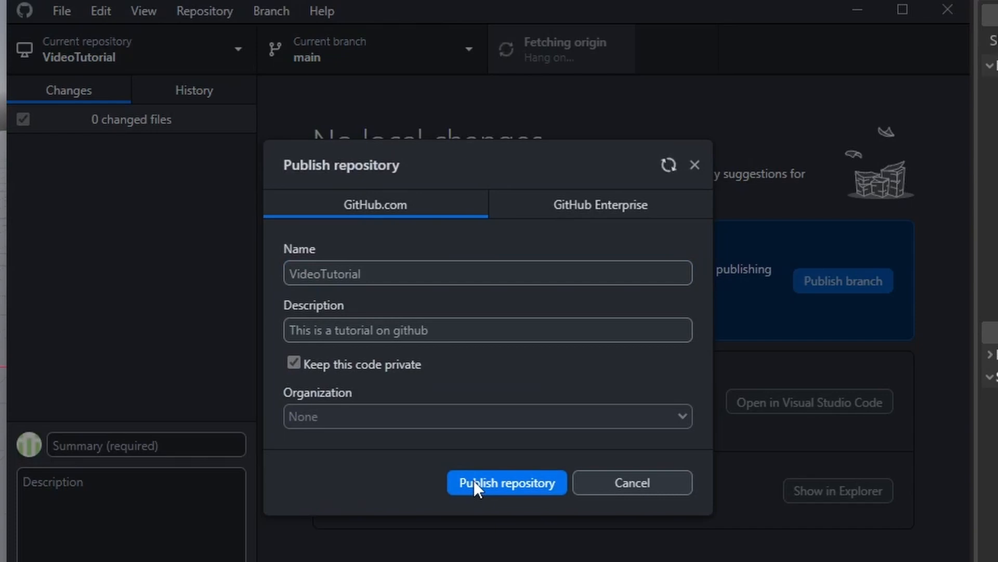
left_click(506, 482)
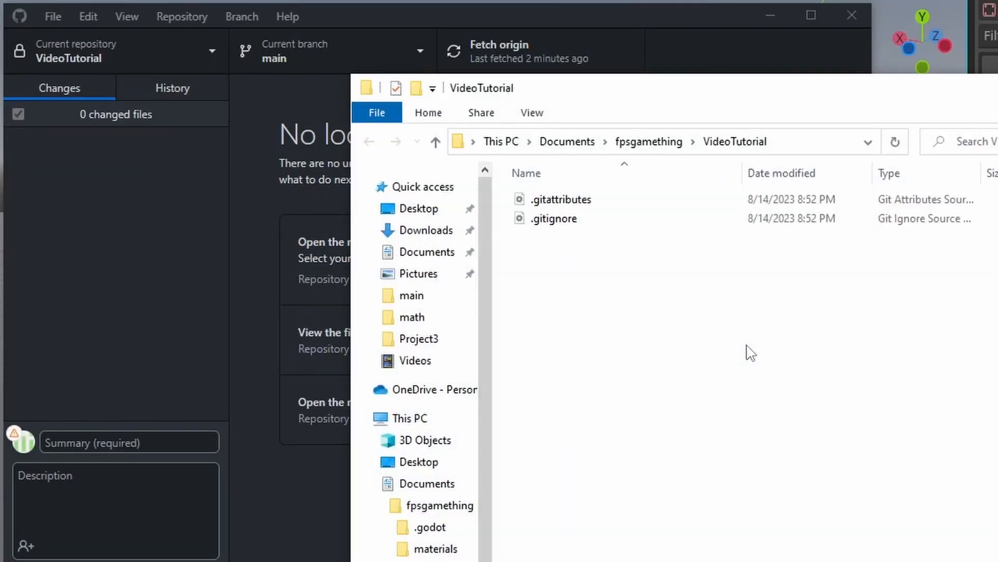
Go up to the fpsgamething folder to select the Godot project files for moving
left_click(436, 141)
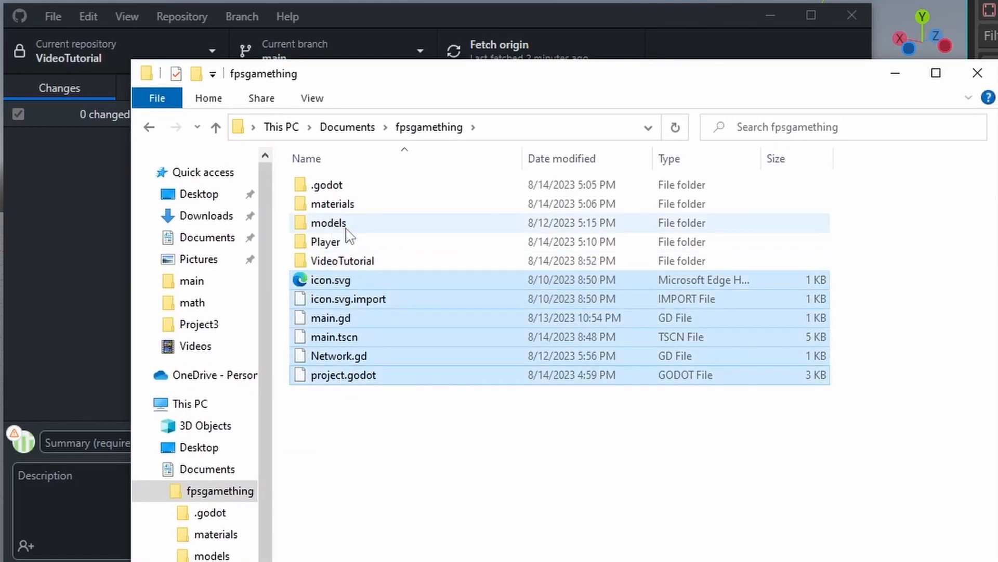
mouse_move(393, 317)
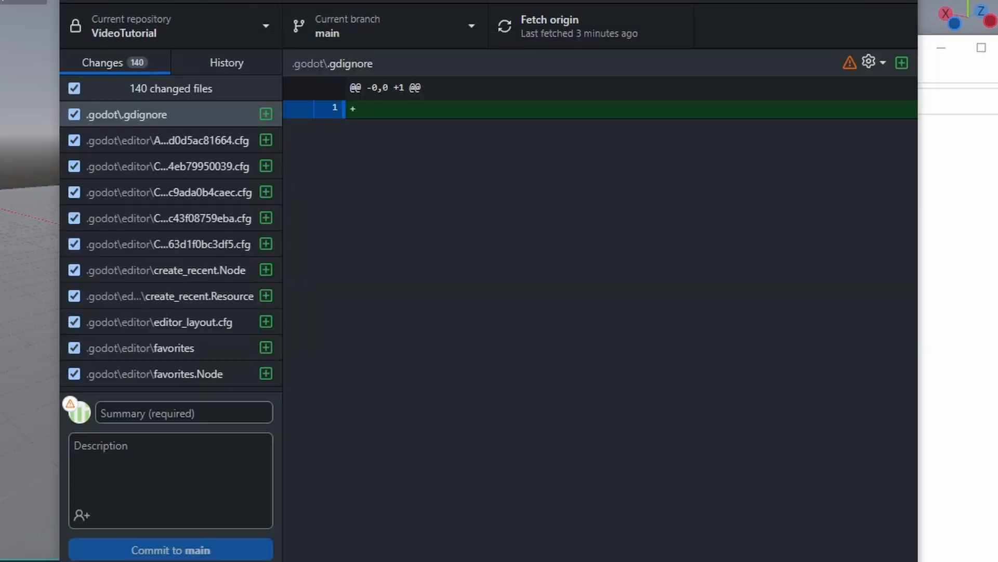
Commit the 140 moved project files to main with the summary 'Init'
left_click(183, 413)
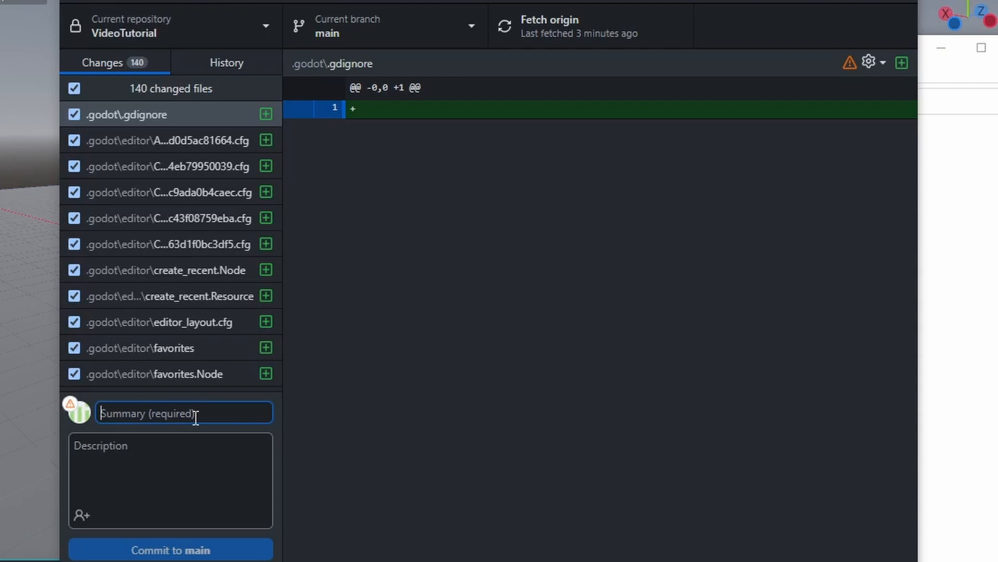
type("Init")
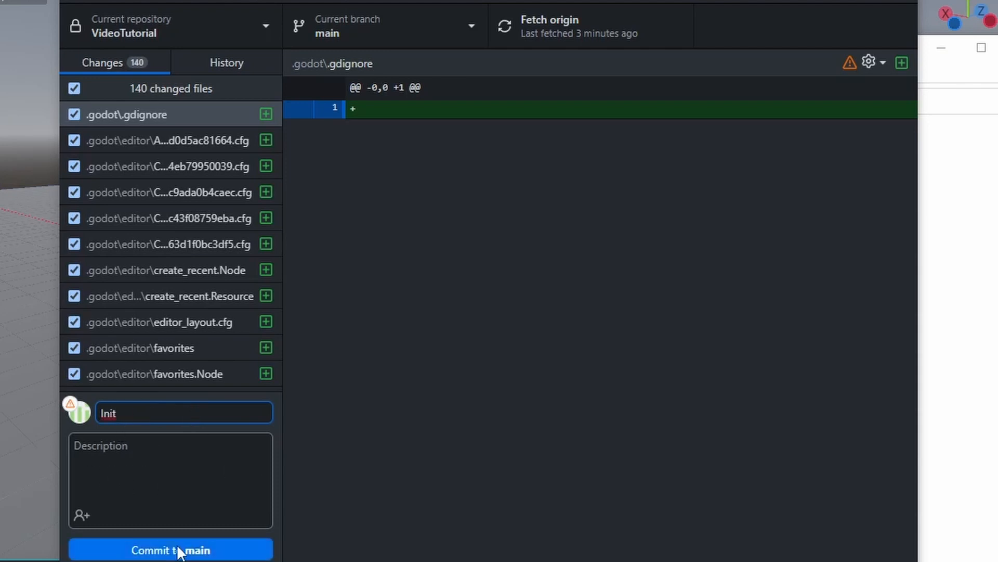
left_click(169, 549)
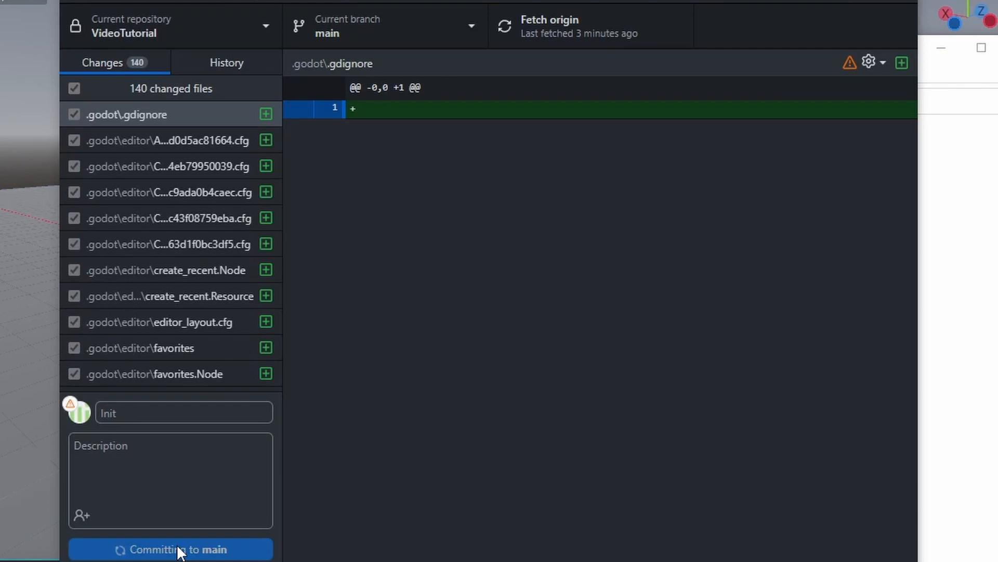
left_click(169, 549)
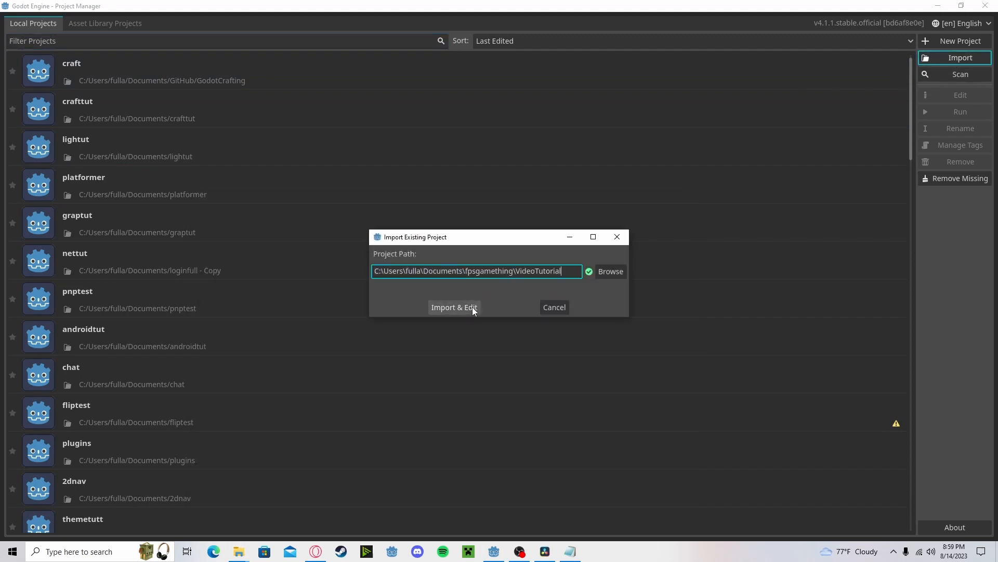
Import the VideoTutorial project in Godot and view the wall move's uncommitted changes
left_click(454, 307)
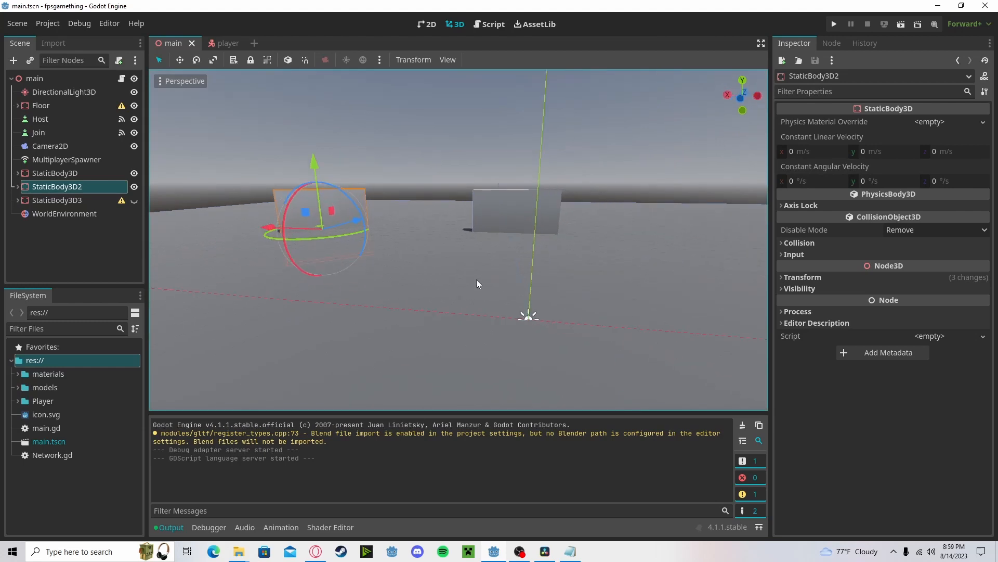
mouse_move(270, 228)
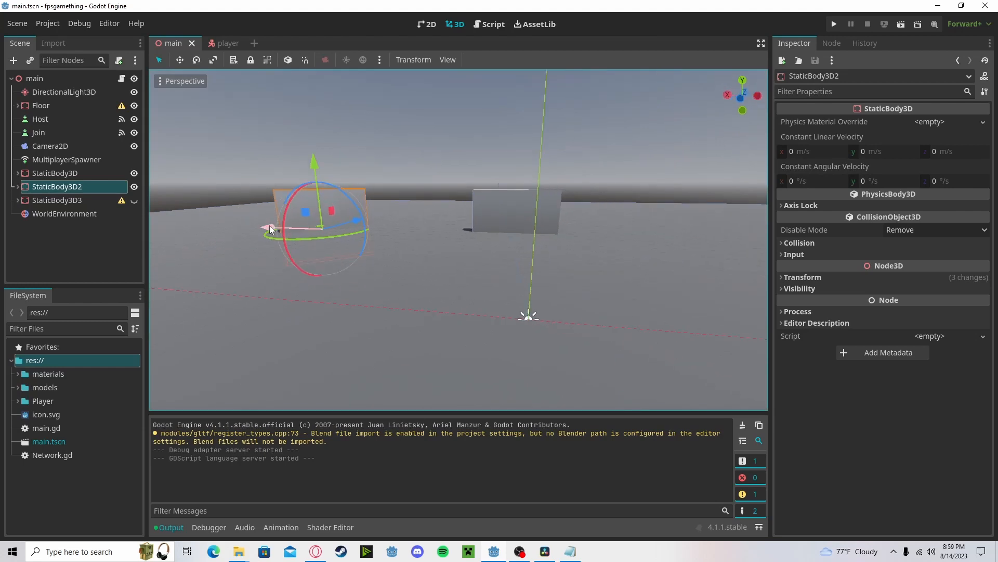
left_click(594, 555)
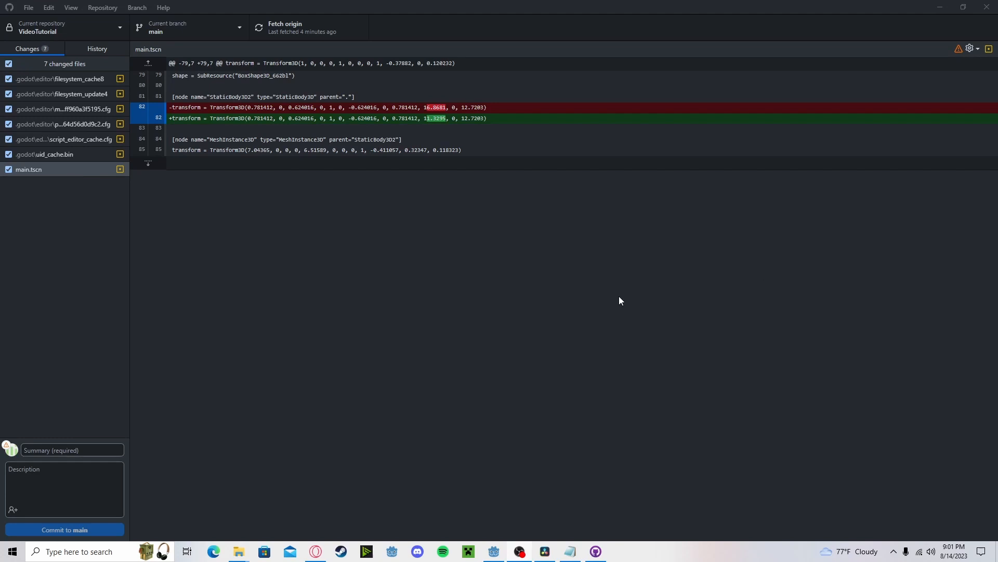
mouse_move(206, 114)
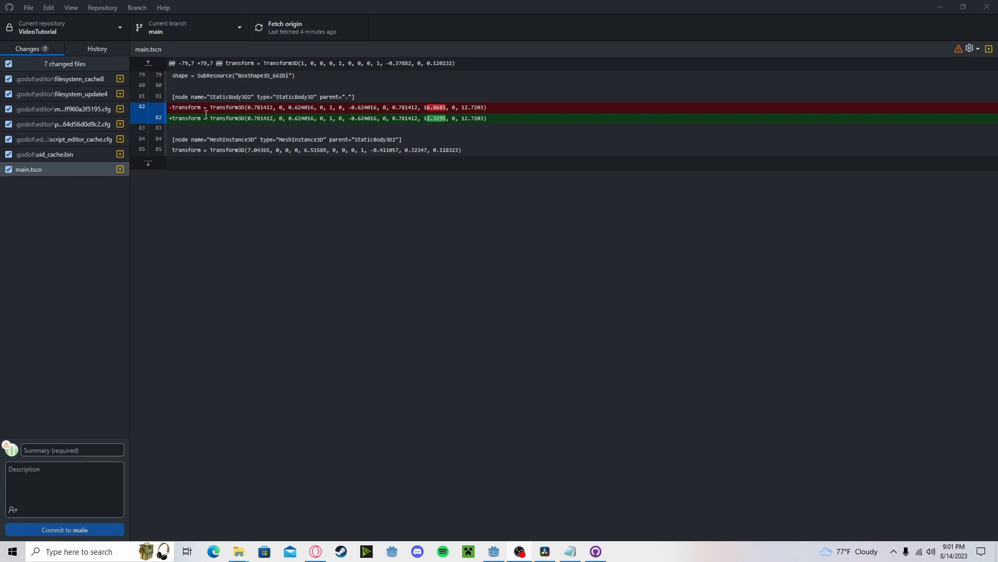
Commit the changes to main as 'Moved wall' and push them to origin
left_click(71, 450)
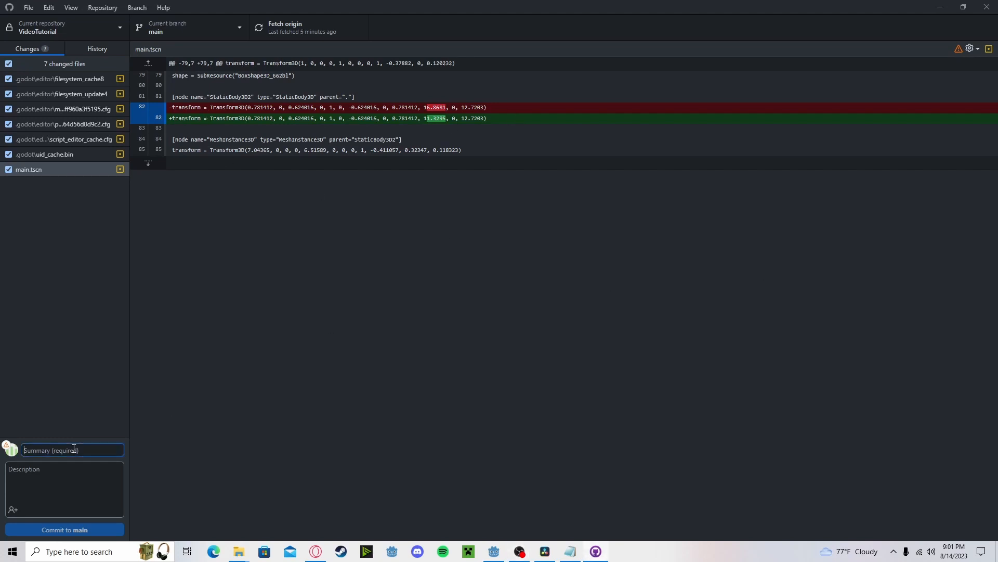
type("Moved")
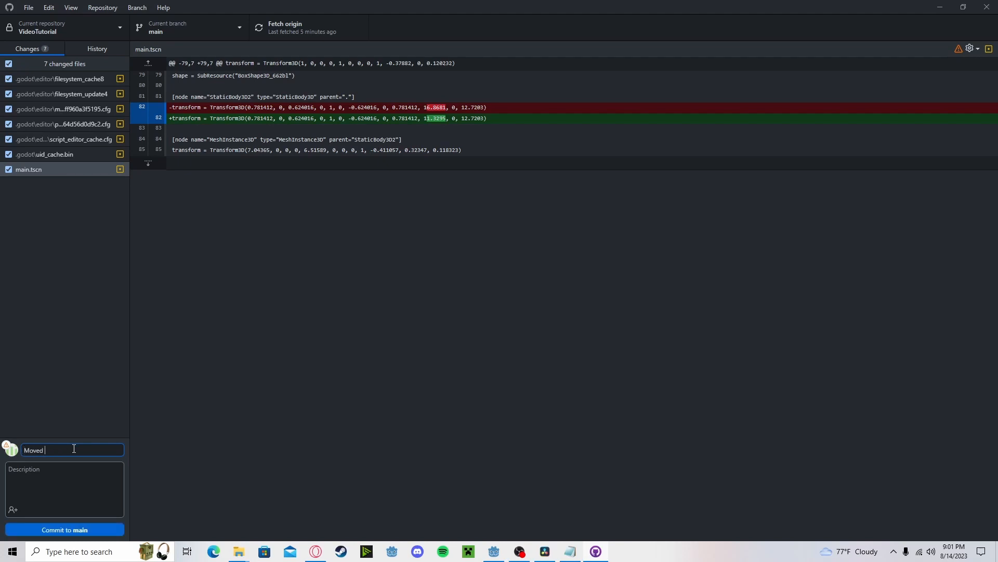
type("wall")
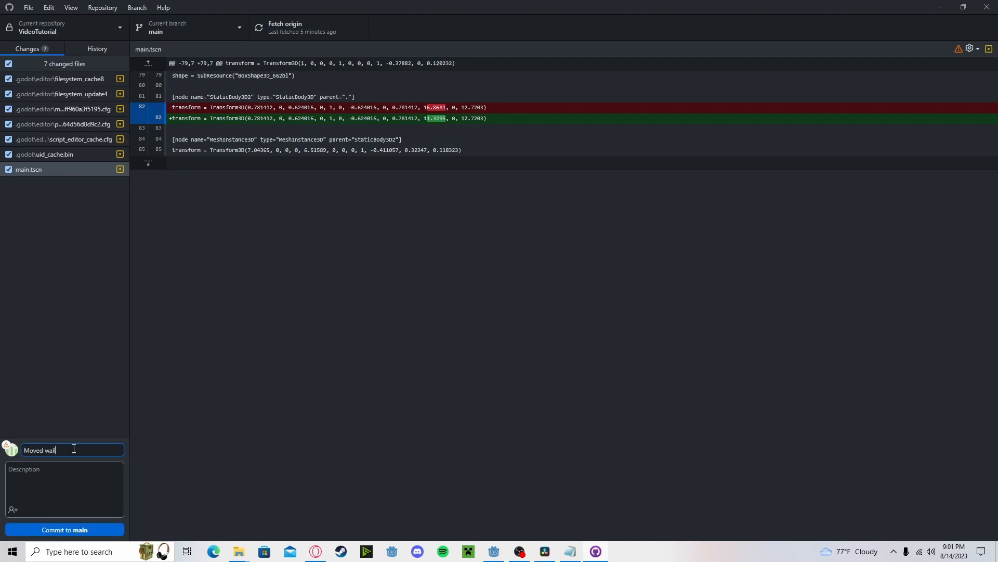
left_click(63, 529)
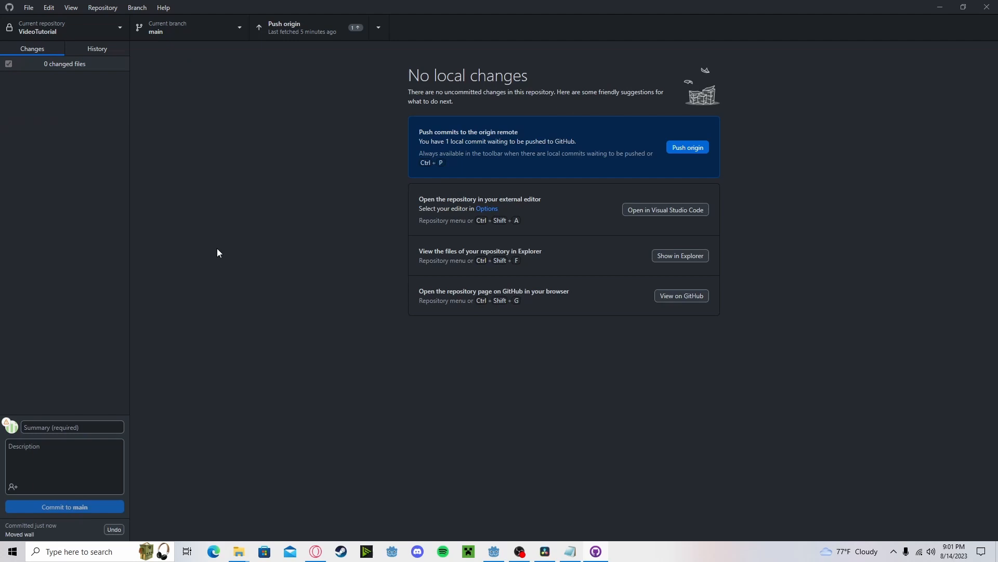
left_click(687, 147)
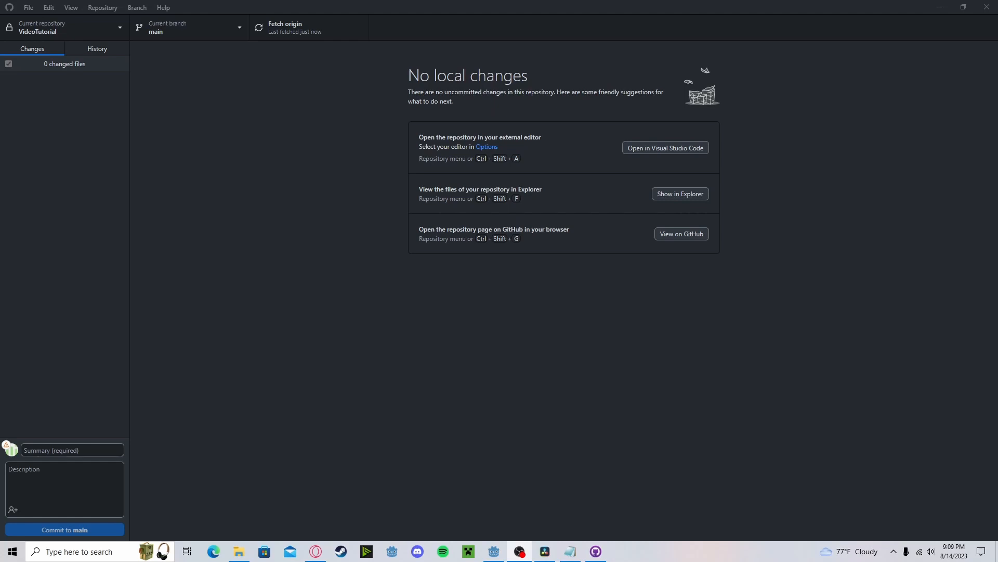
mouse_move(57, 29)
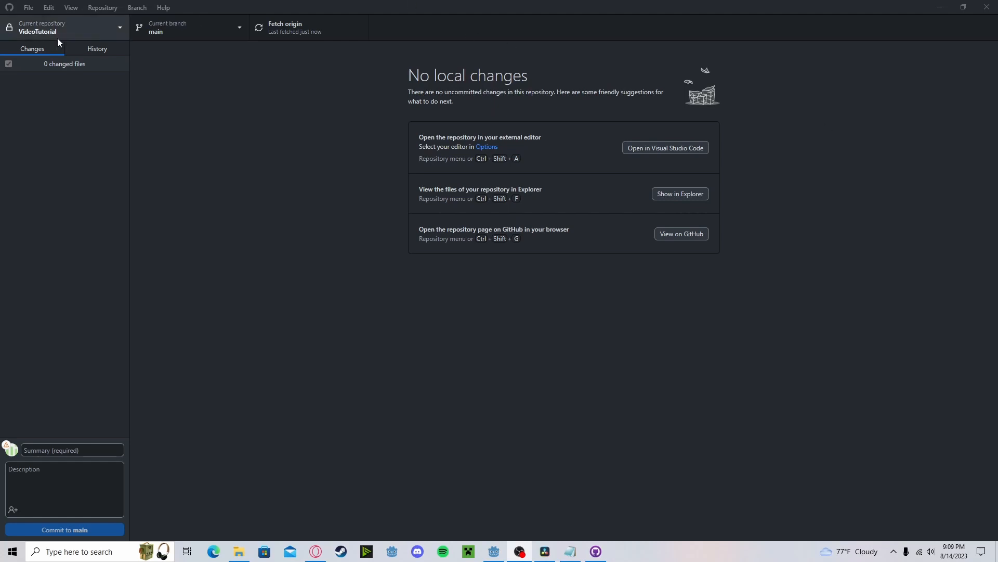
Revert the 'Moved wall again' commit from the History list
left_click(95, 49)
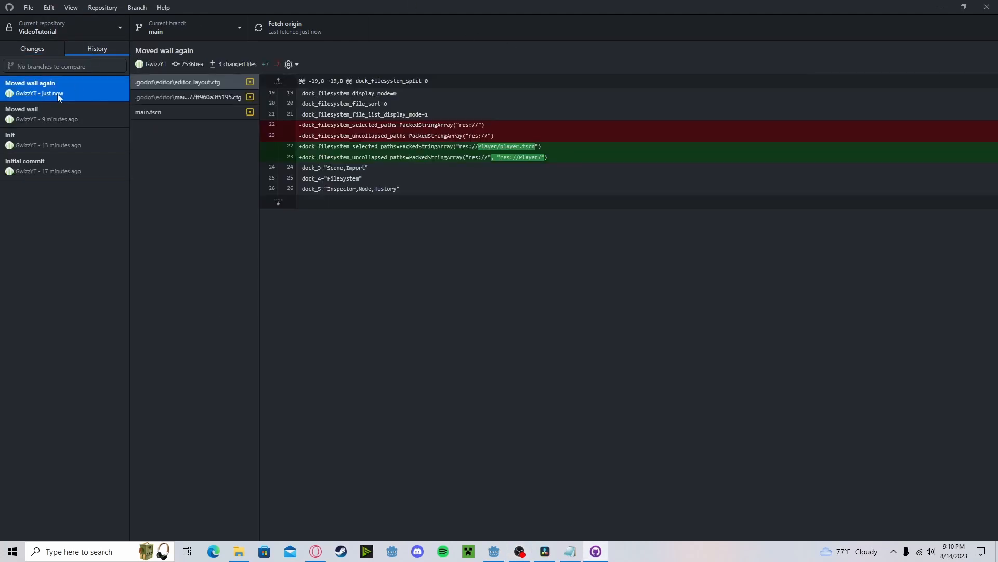
right_click(38, 90)
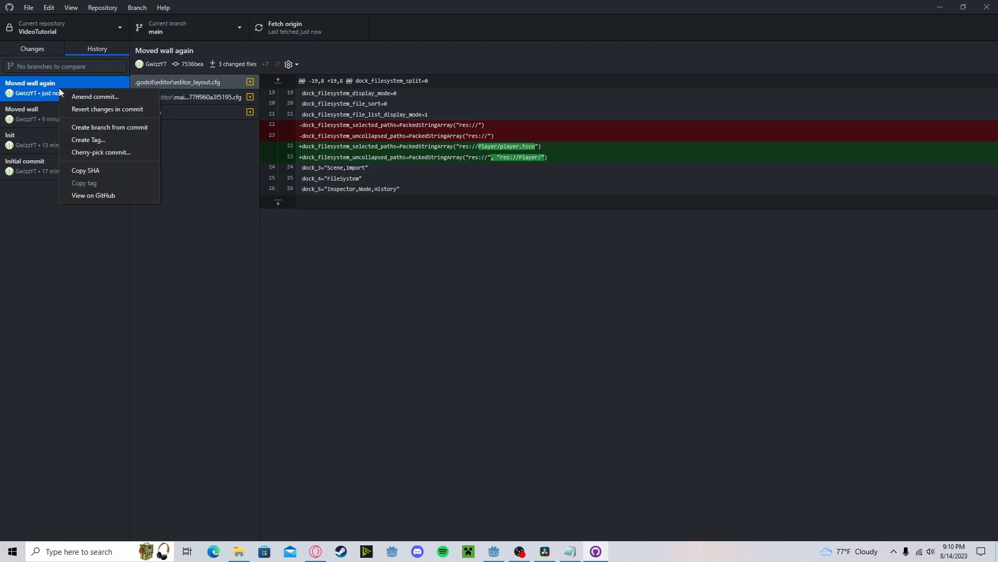
left_click(107, 109)
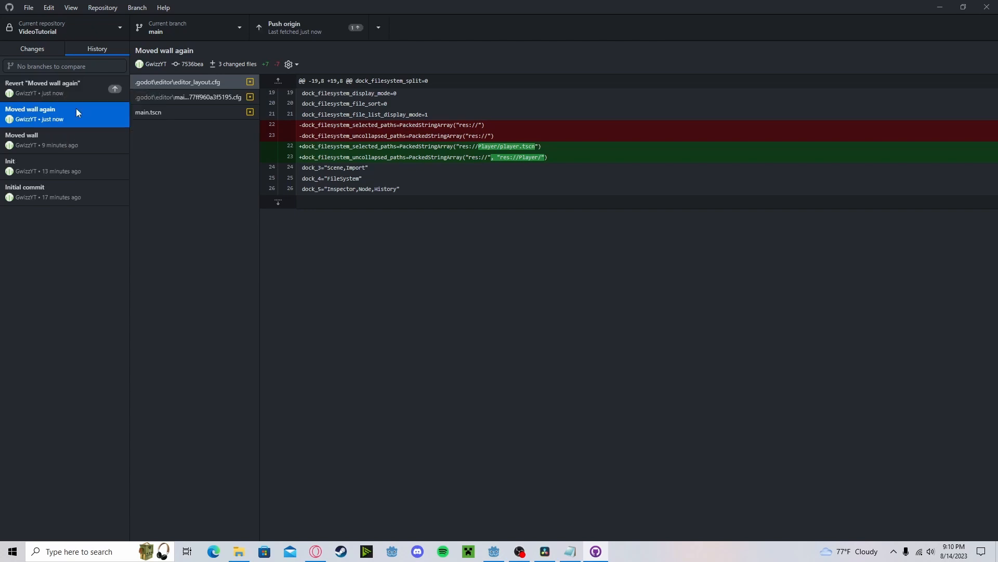
Reload main.tscn in Godot with the reverted wall and view the repository on GitHub
left_click(297, 27)
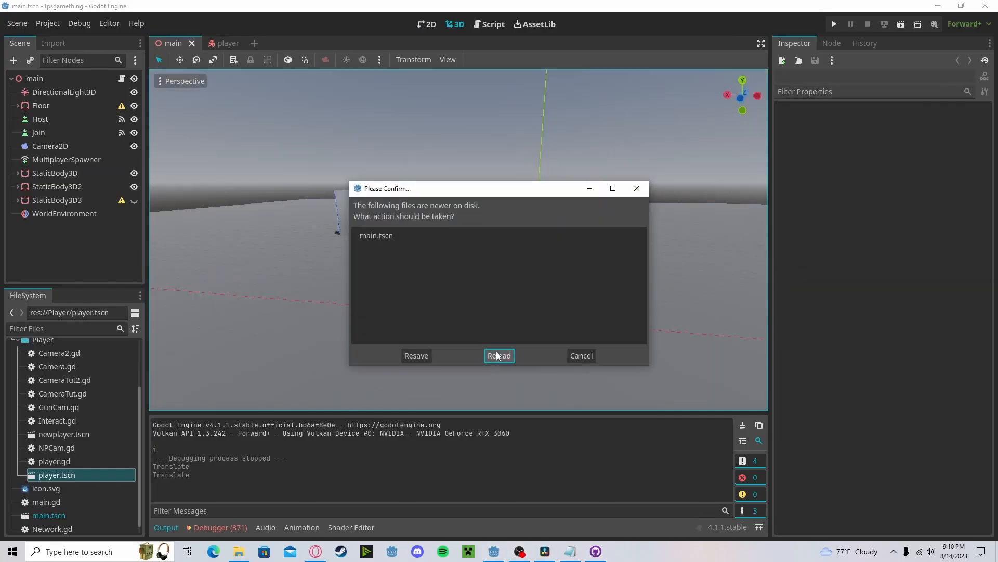
left_click(499, 356)
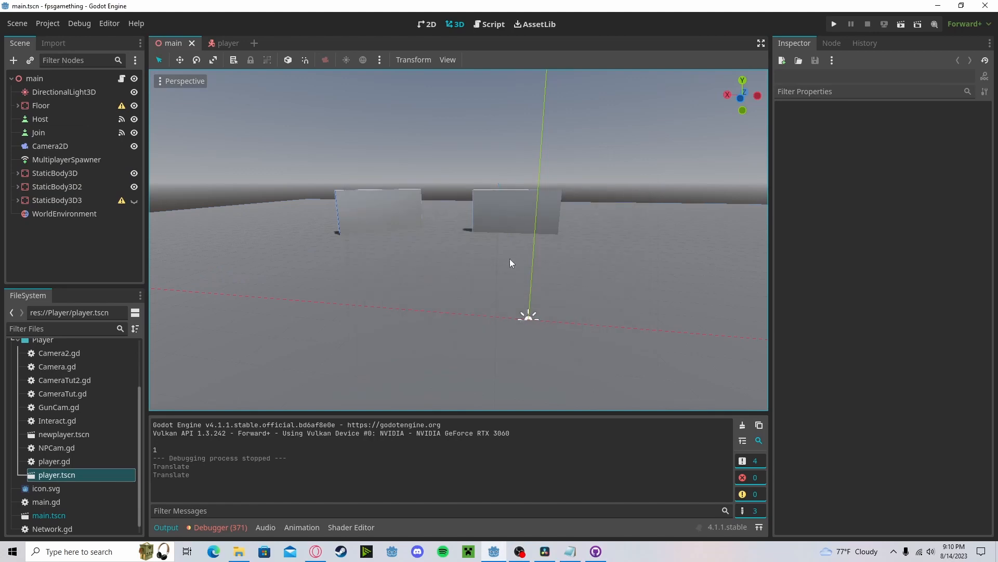
left_click(213, 552)
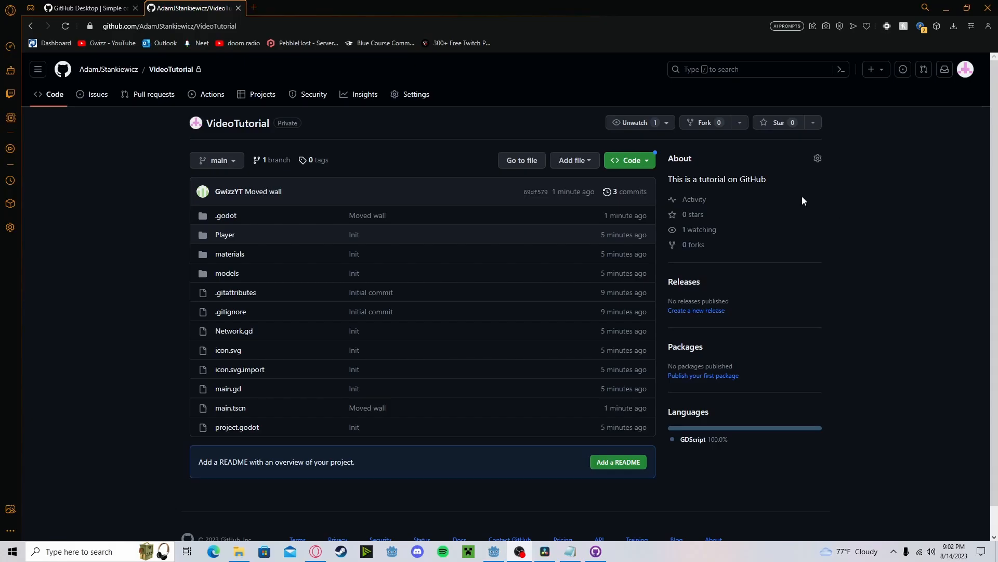
mouse_move(416, 95)
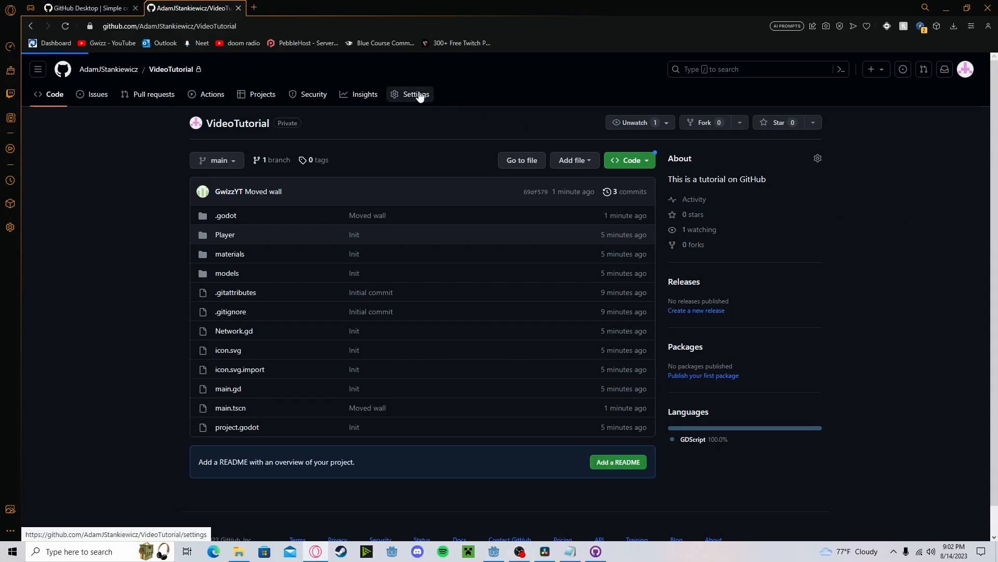
Review the VideoTutorial repository's Collaborators access page, then return to General settings
left_click(416, 93)
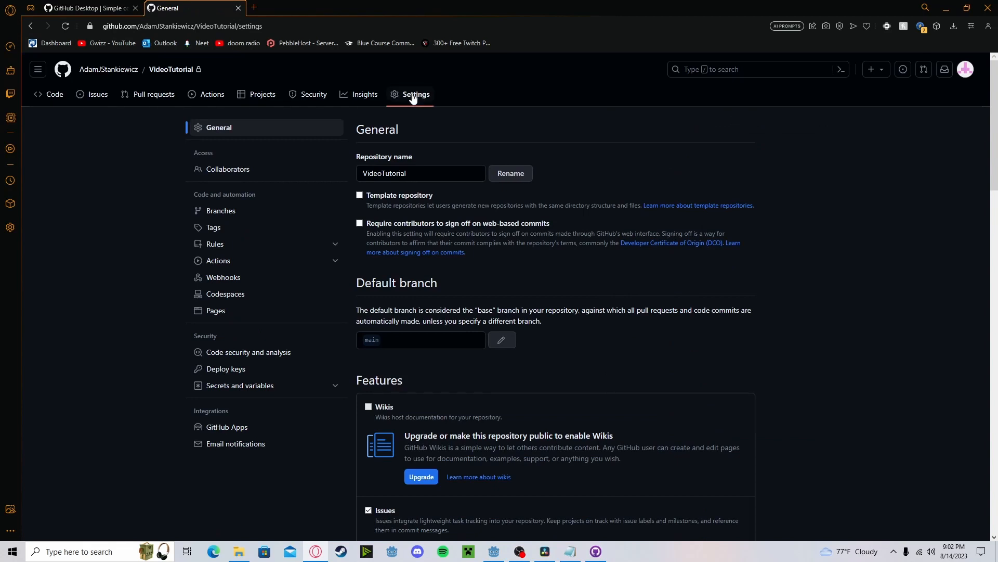
left_click(231, 168)
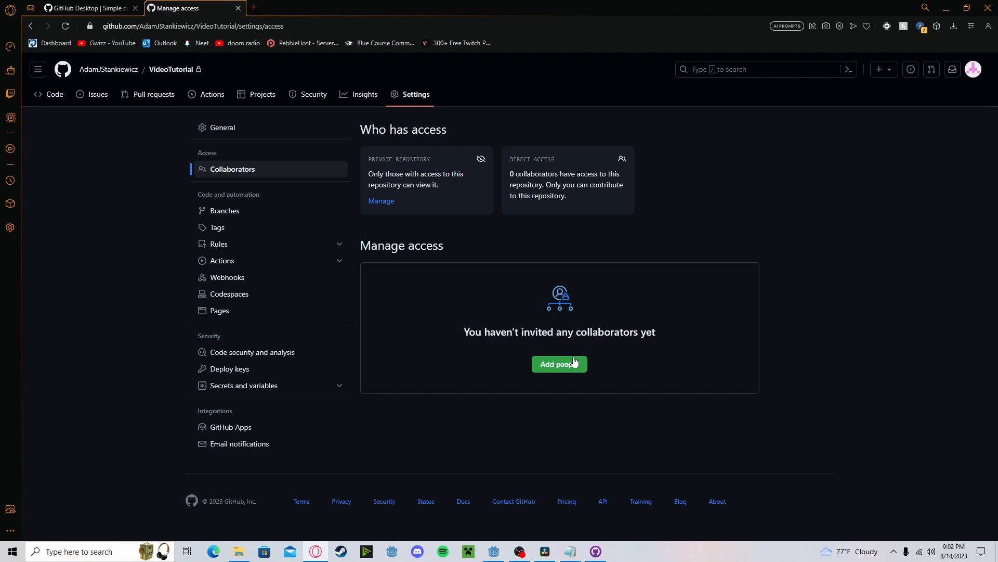
left_click(222, 127)
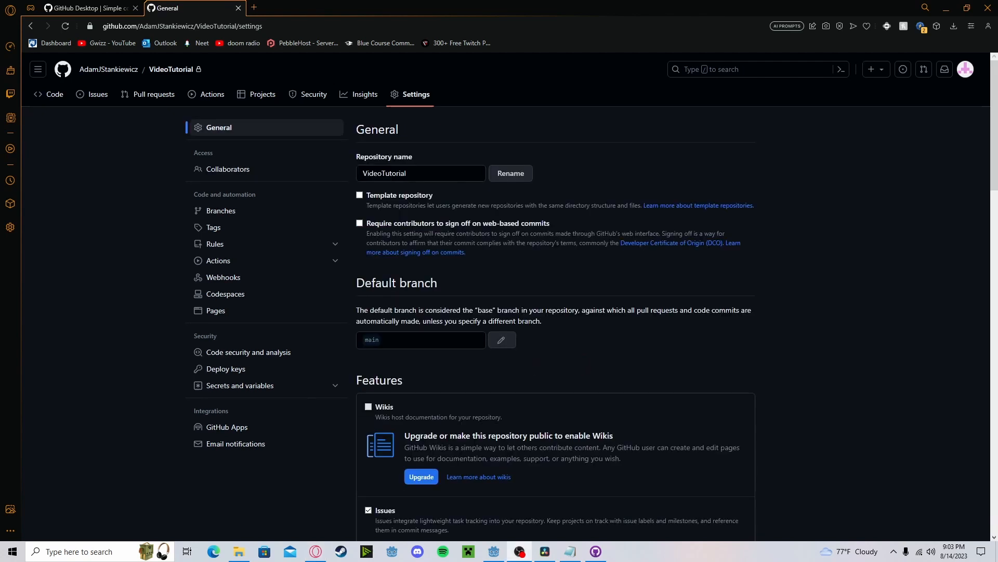
mouse_move(170, 69)
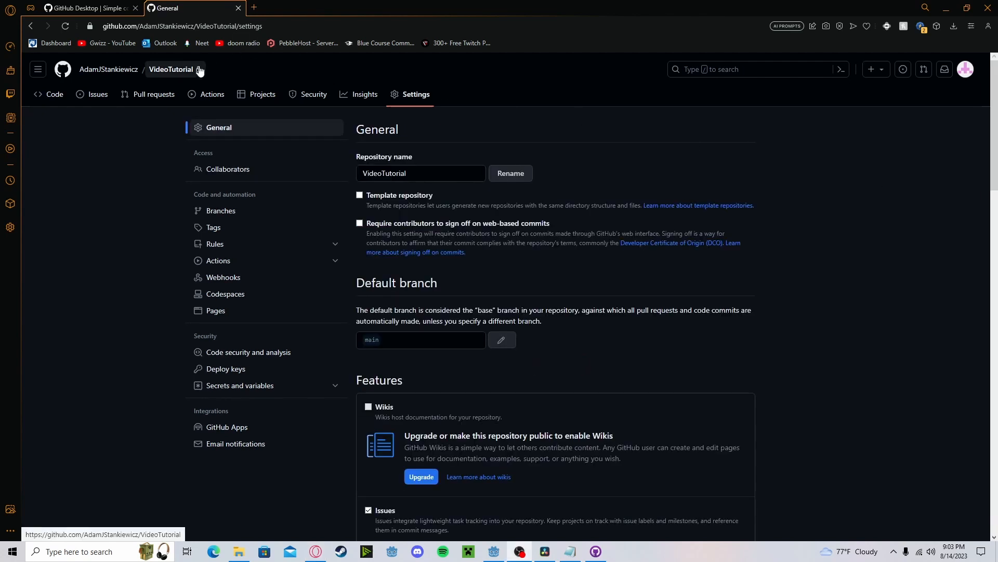
Reach the Danger Zone and show the Change visibility option to make the repository public
scroll("down", 3)
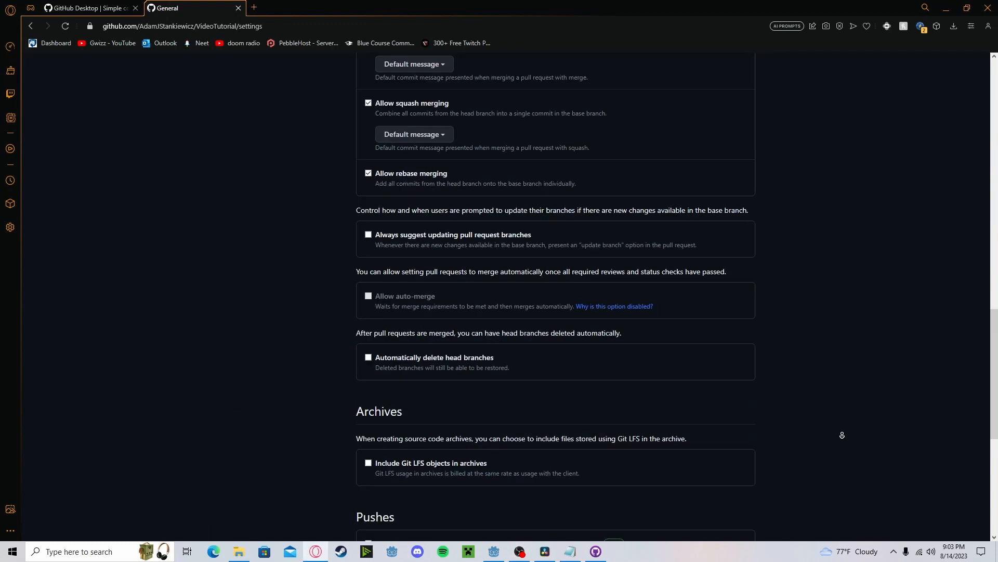
scroll("down", 3)
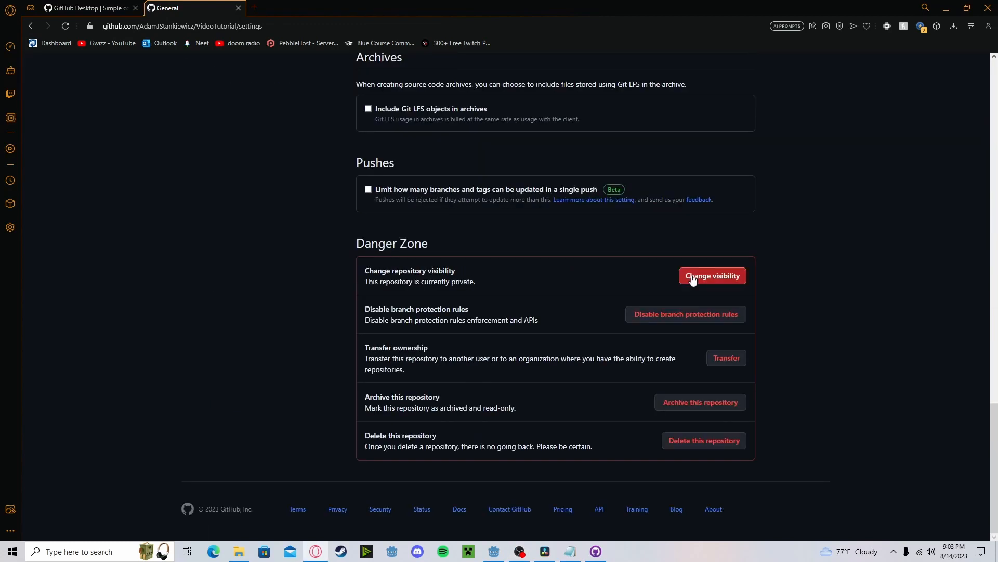
left_click(711, 275)
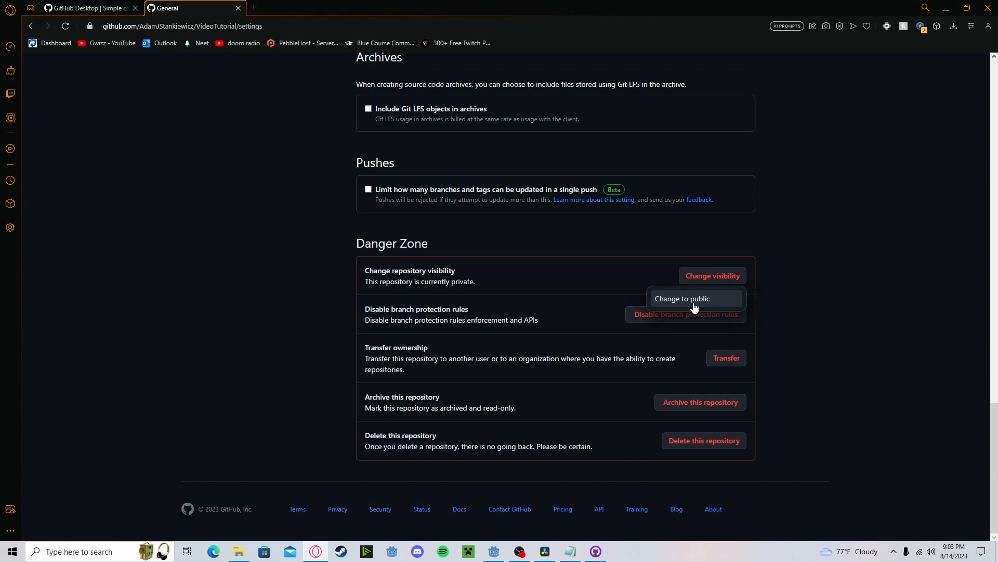